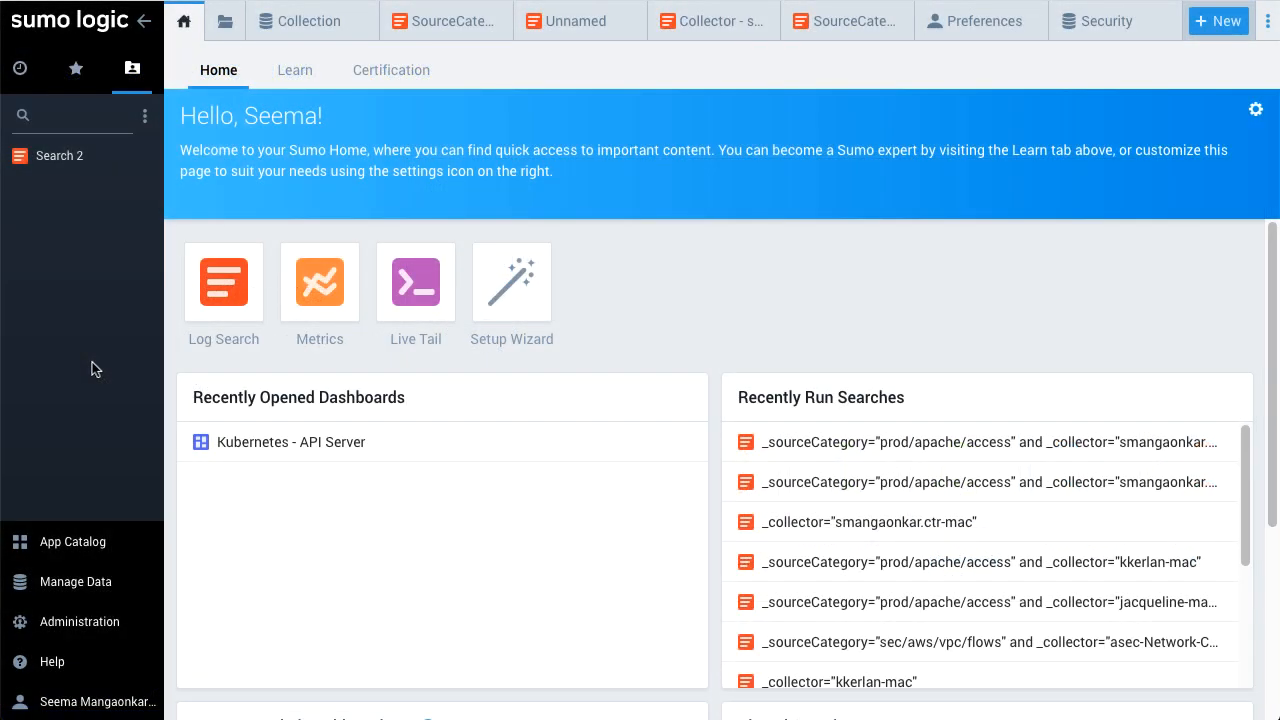
pyautogui.moveTo(76, 580)
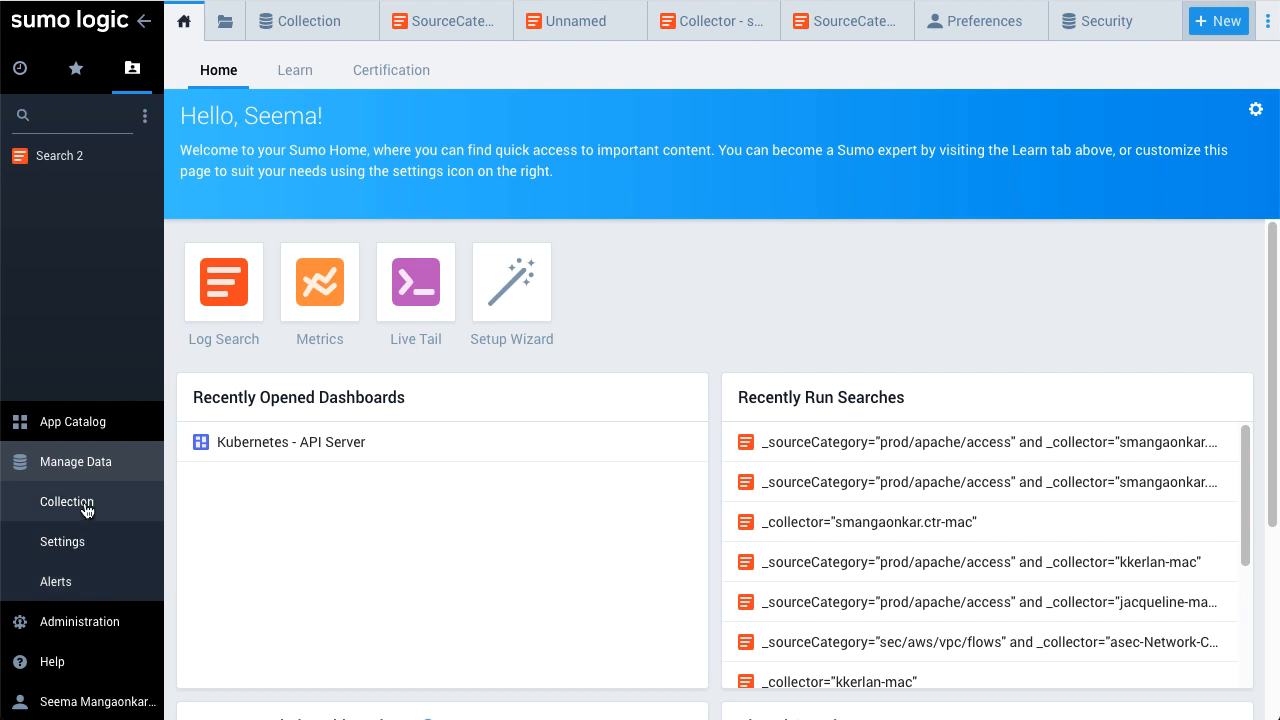
pyautogui.click(66, 500)
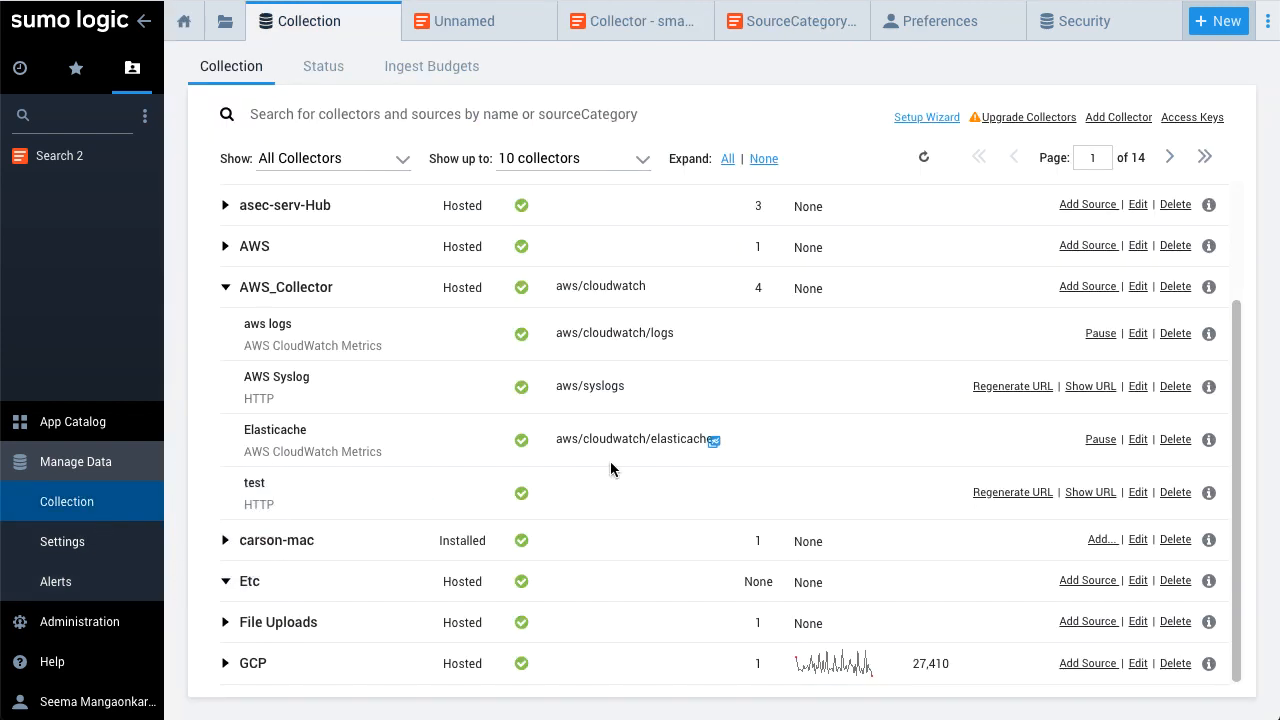
pyautogui.write('smangaonkar.ctr-mac')
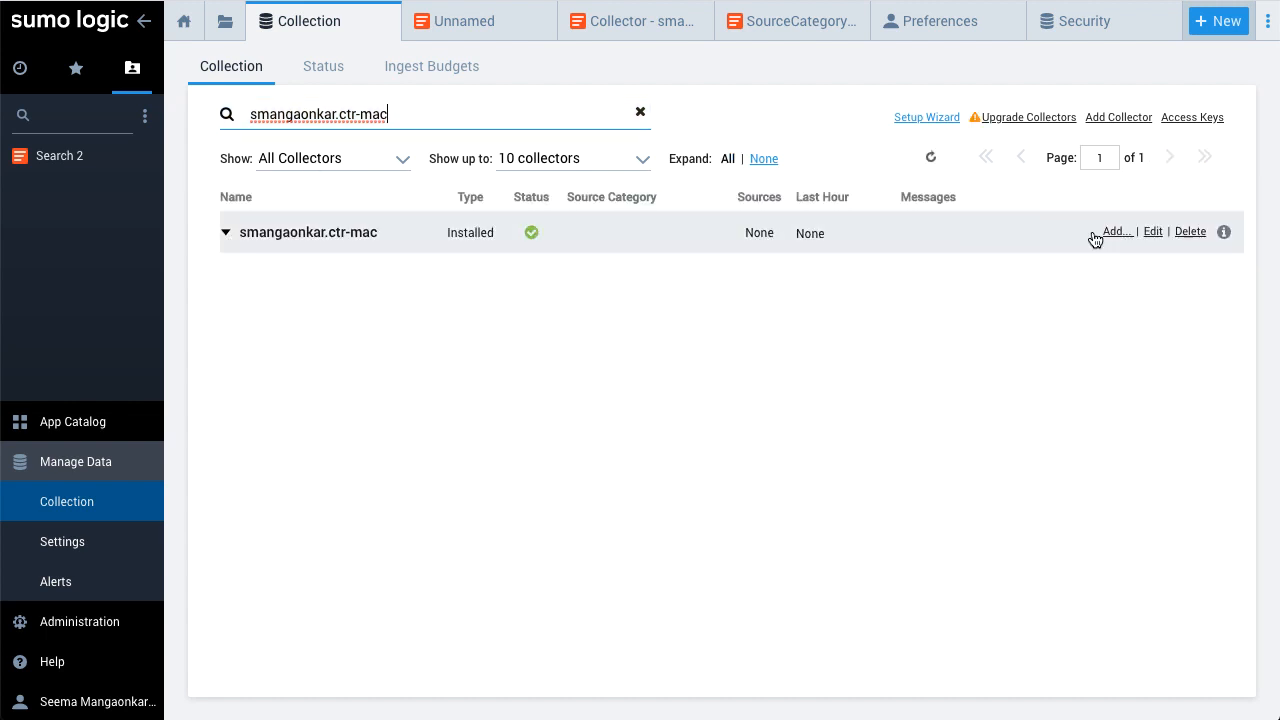
# Step: Start adding a new source to the smangaonkar.ctr-mac collector
pyautogui.click(1116, 232)
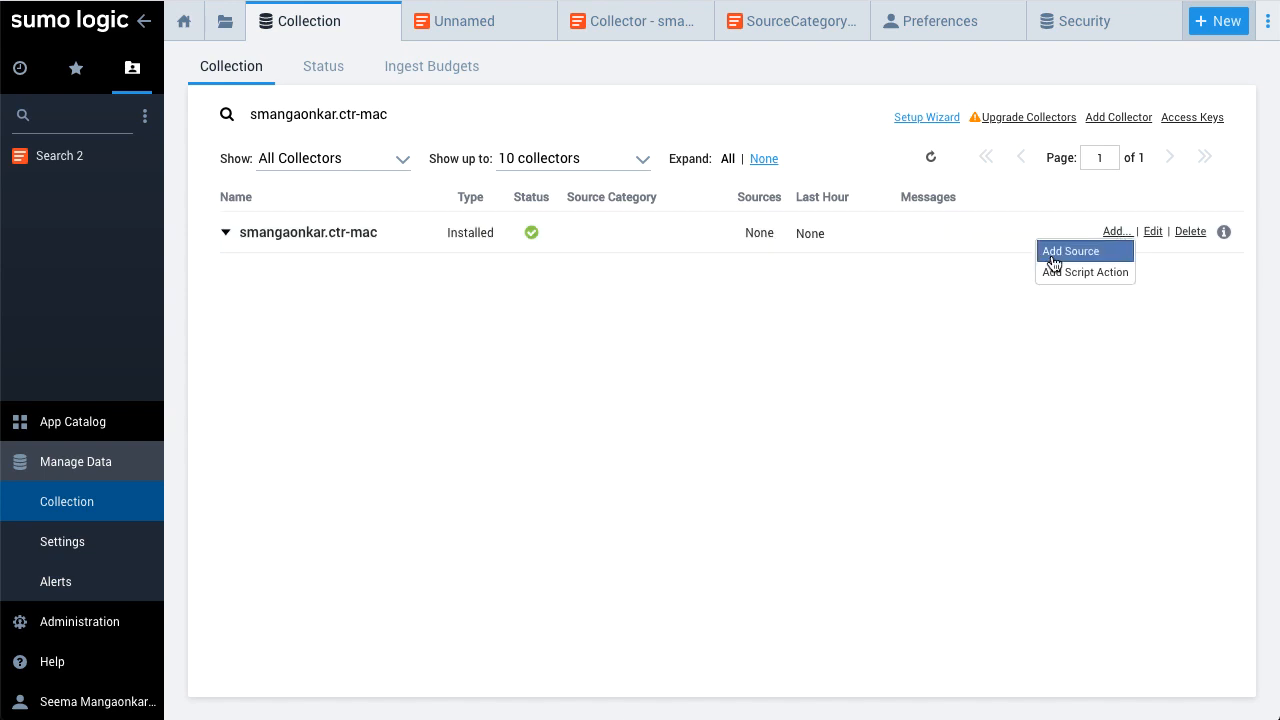
pyautogui.moveTo(1118, 258)
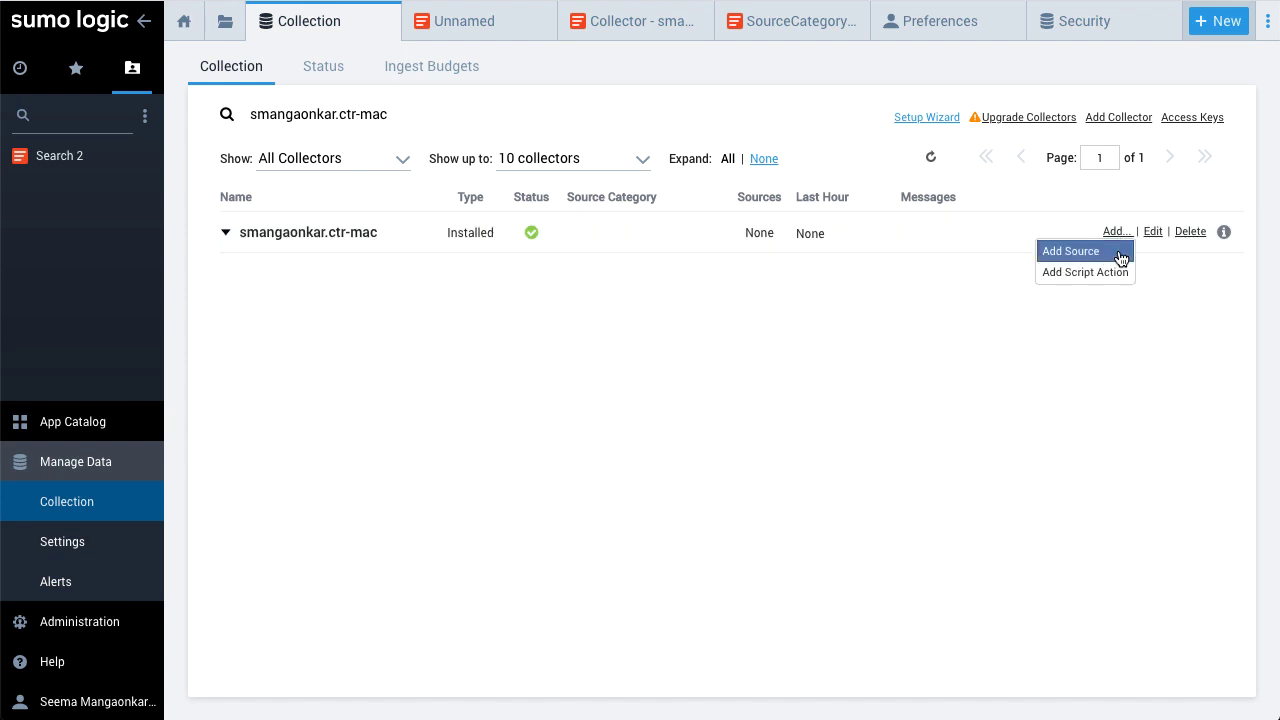
pyautogui.click(1070, 252)
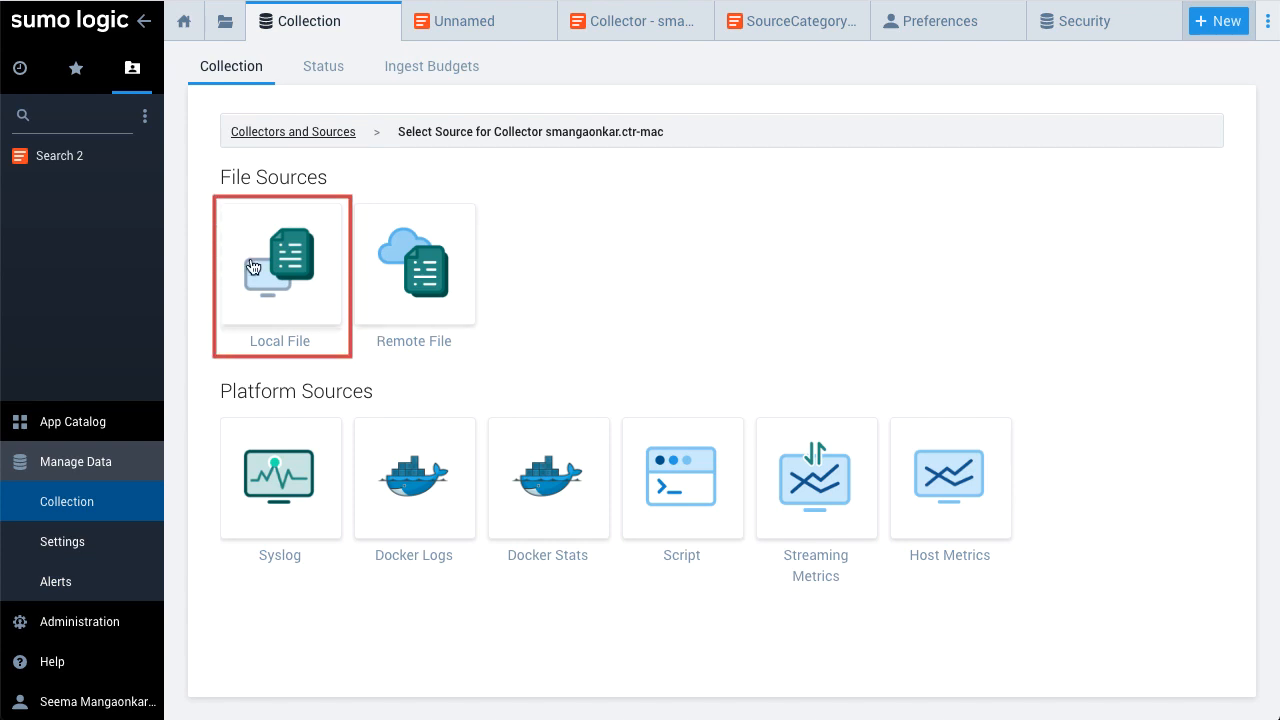
pyautogui.moveTo(280, 352)
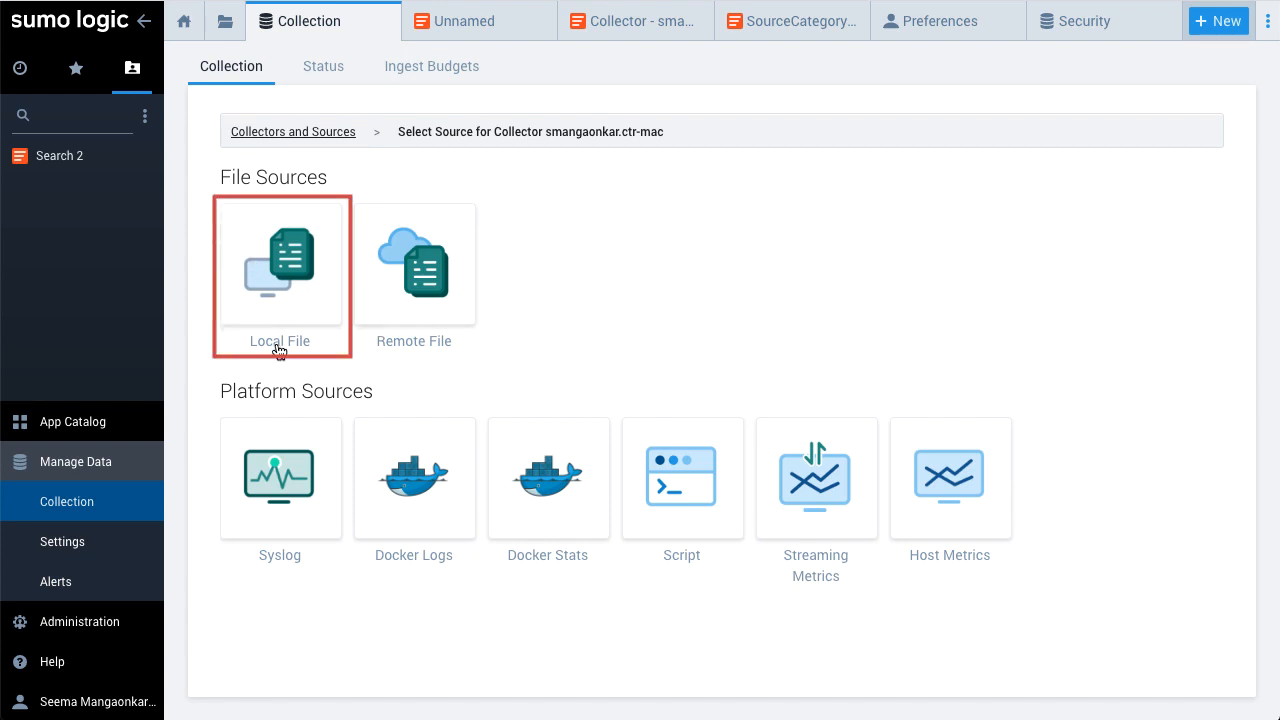
# Step: Create a Local File source named demo_apache_logs reading apache_access_logs_tutorial.txt from the demo folder
pyautogui.click(280, 276)
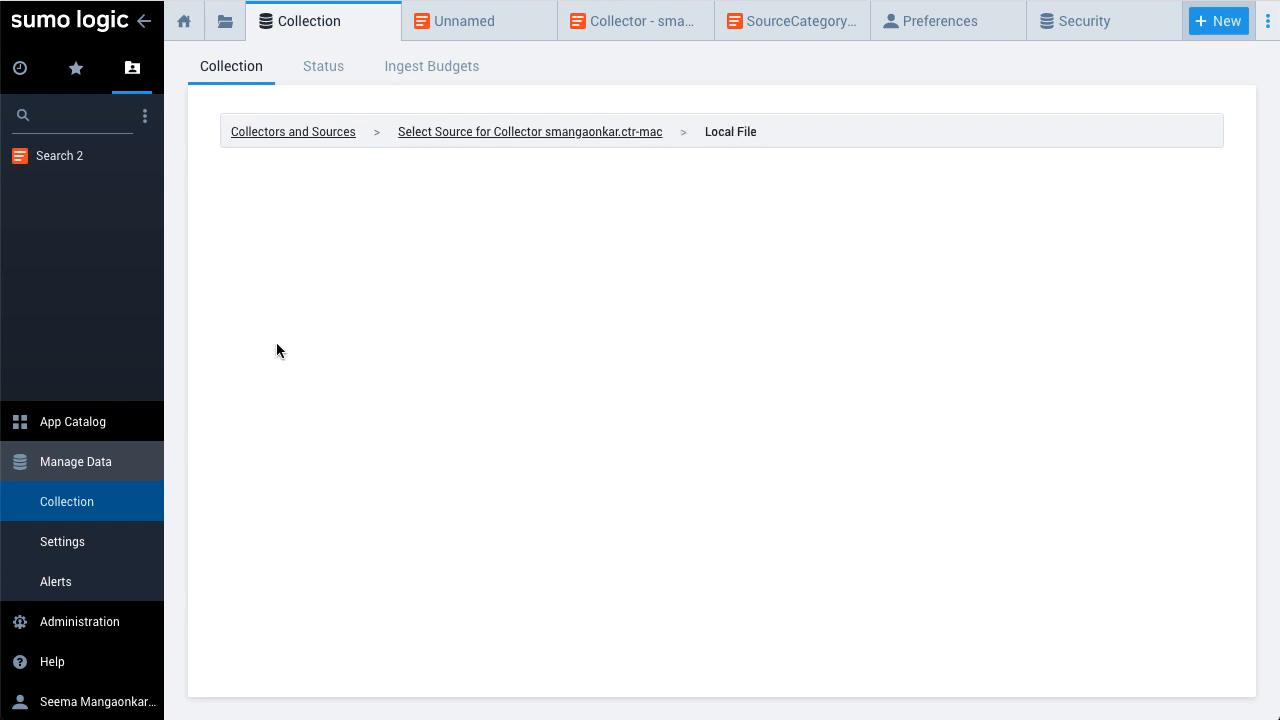
pyautogui.write('dem')
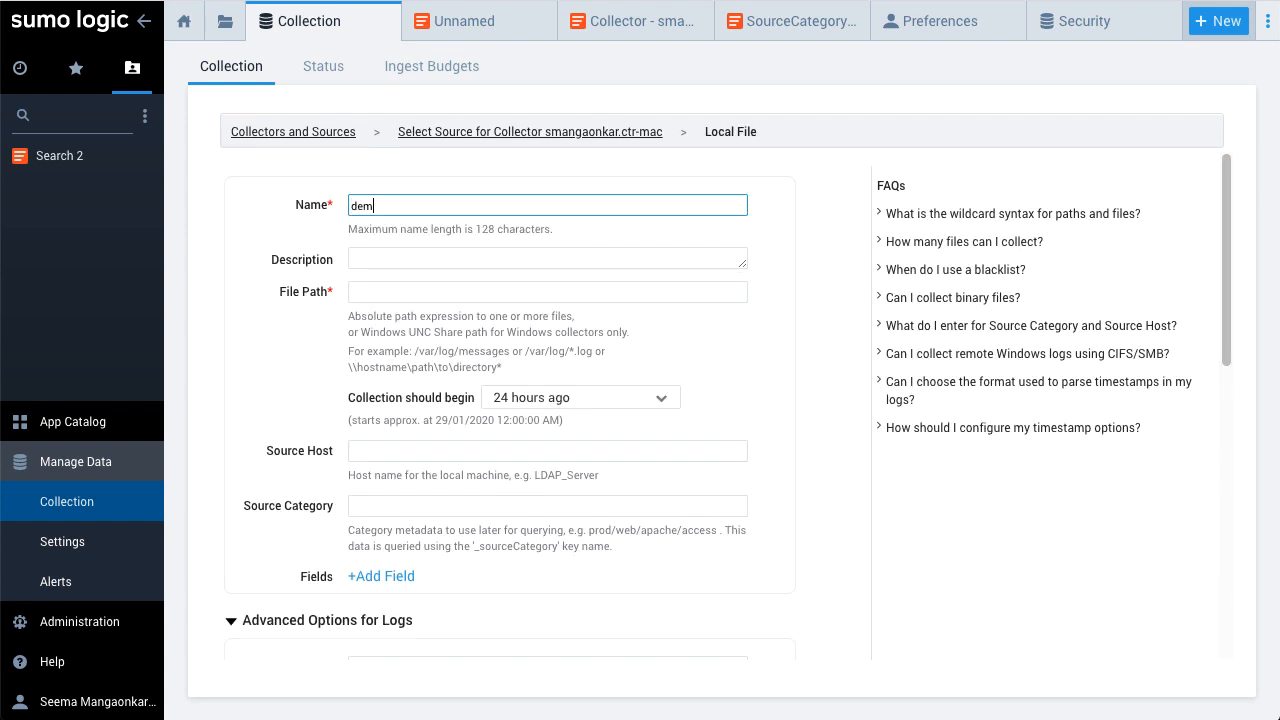
pyautogui.write('o_apache_logs')
pyautogui.click(548, 258)
pyautogui.write('for testing')
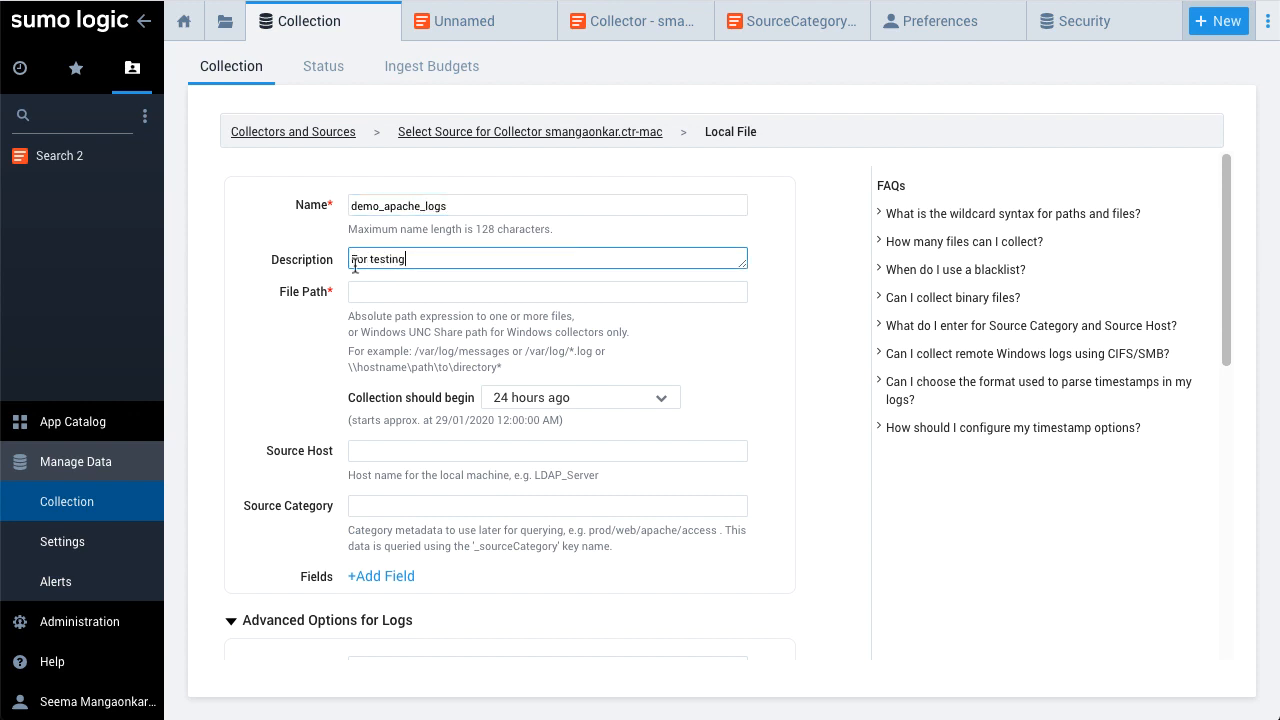
pyautogui.write('/ddesktop/demo/apaa')
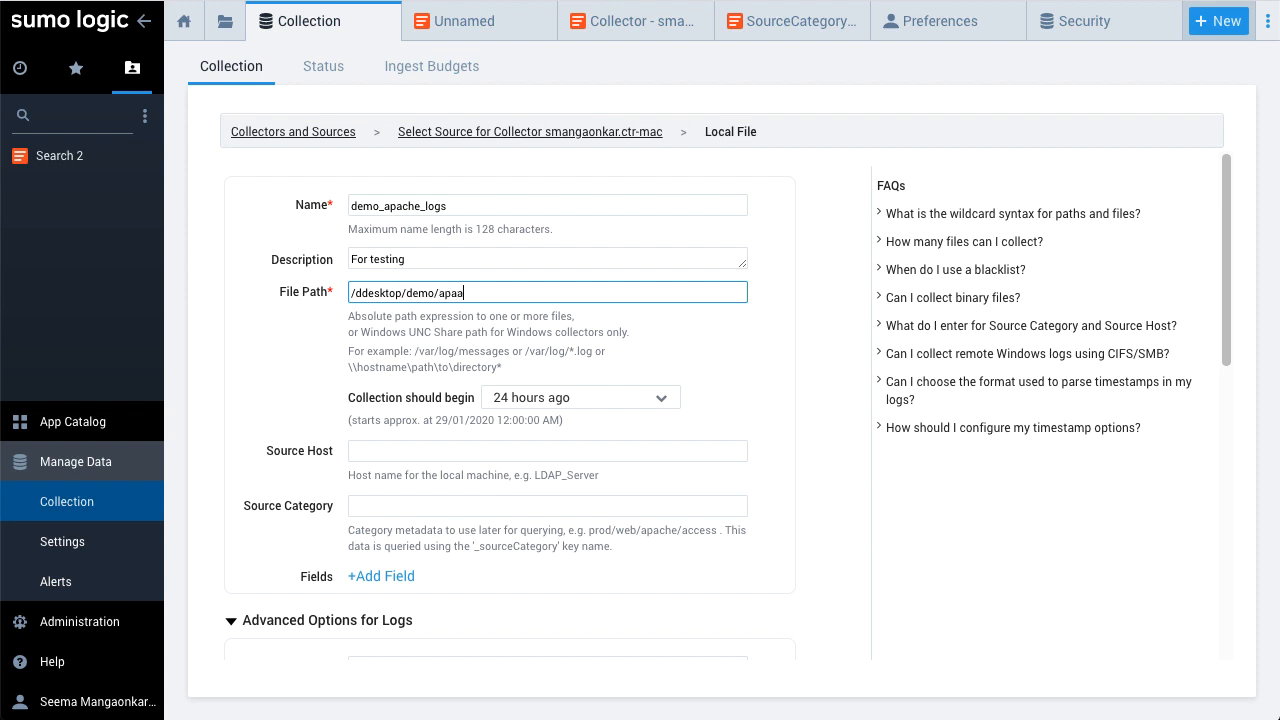
pyautogui.write('che_access_')
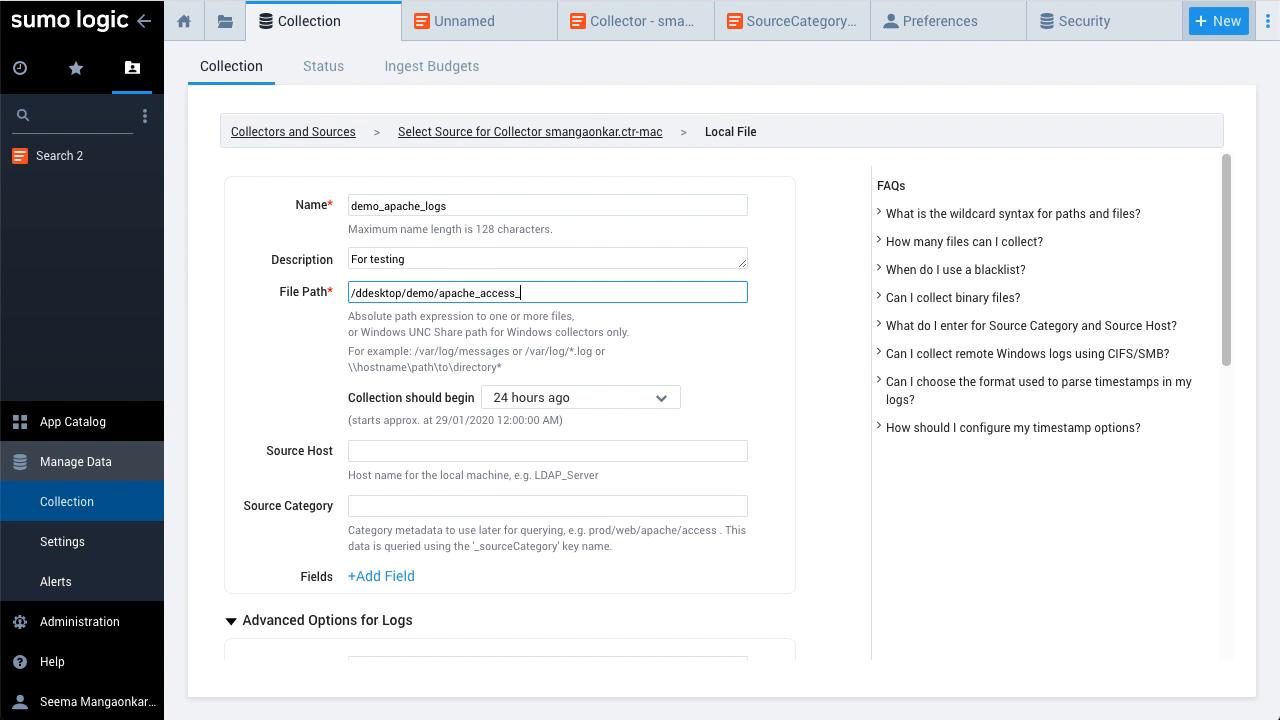
pyautogui.write('logs_tutorial.txt')
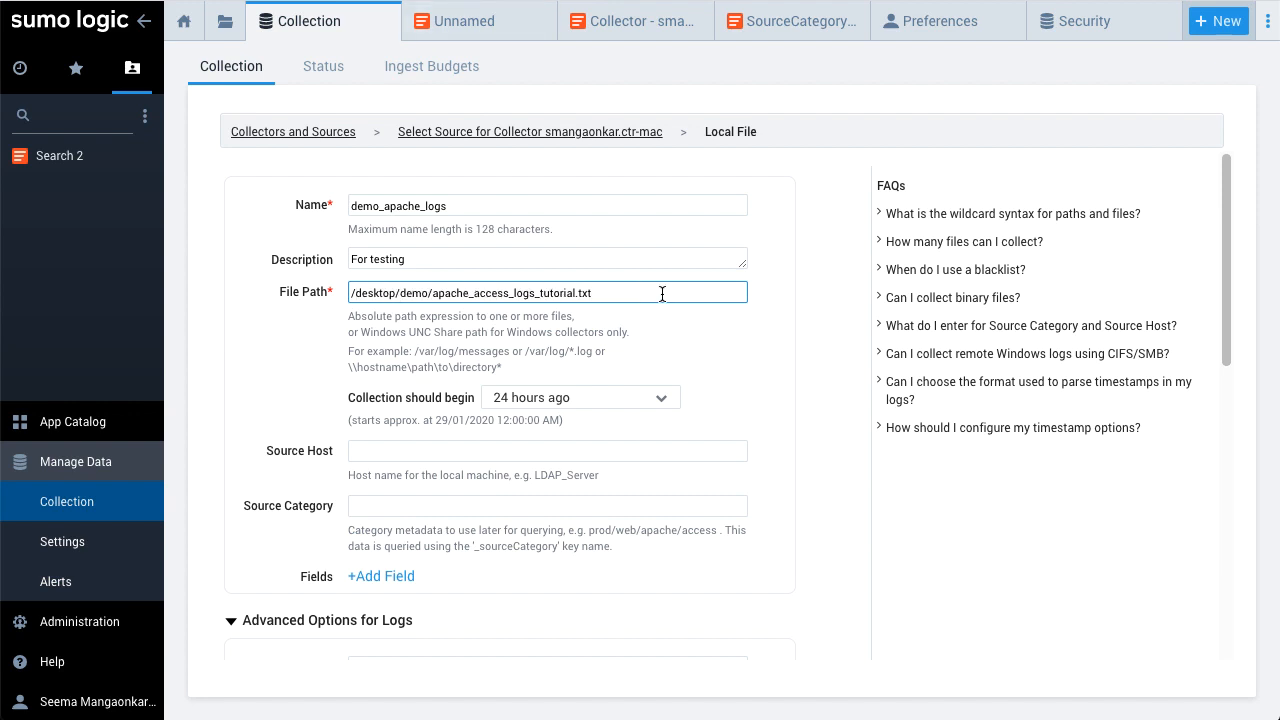
# Step: Set collection to begin 72 hours ago with host prod_server and category prod/apache/access
pyautogui.click(580, 396)
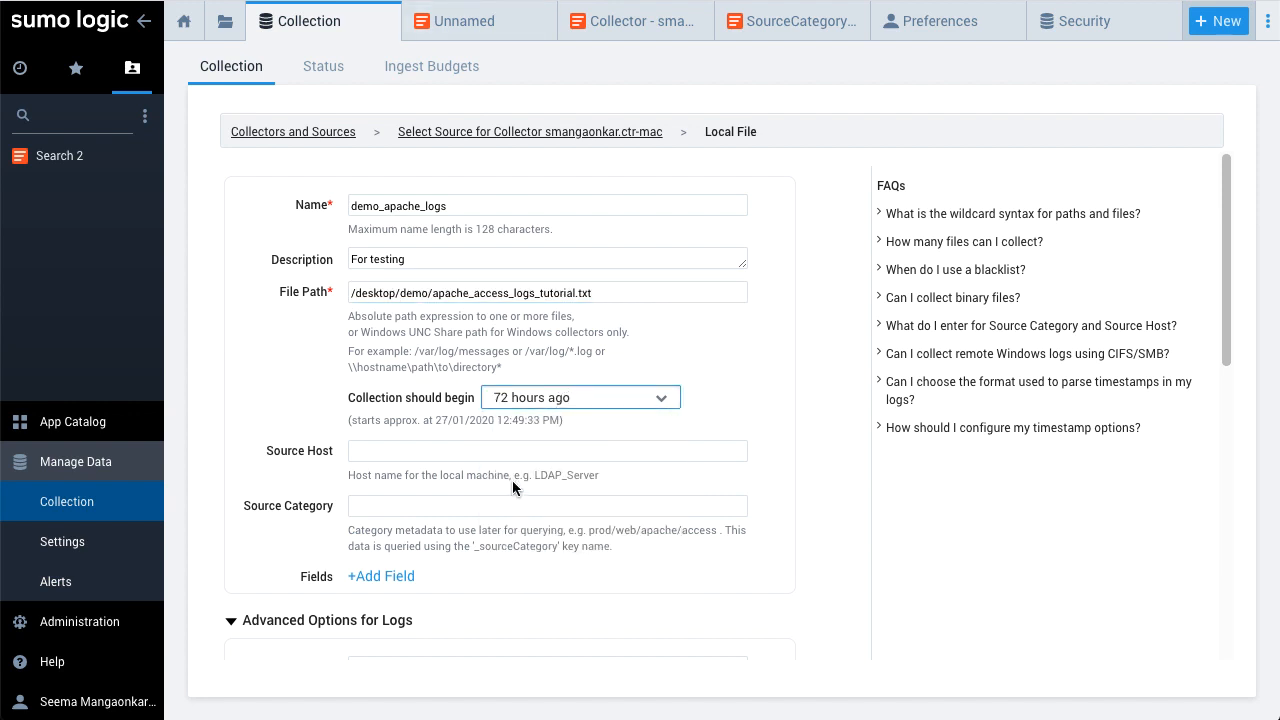
pyautogui.write('Prod_server')
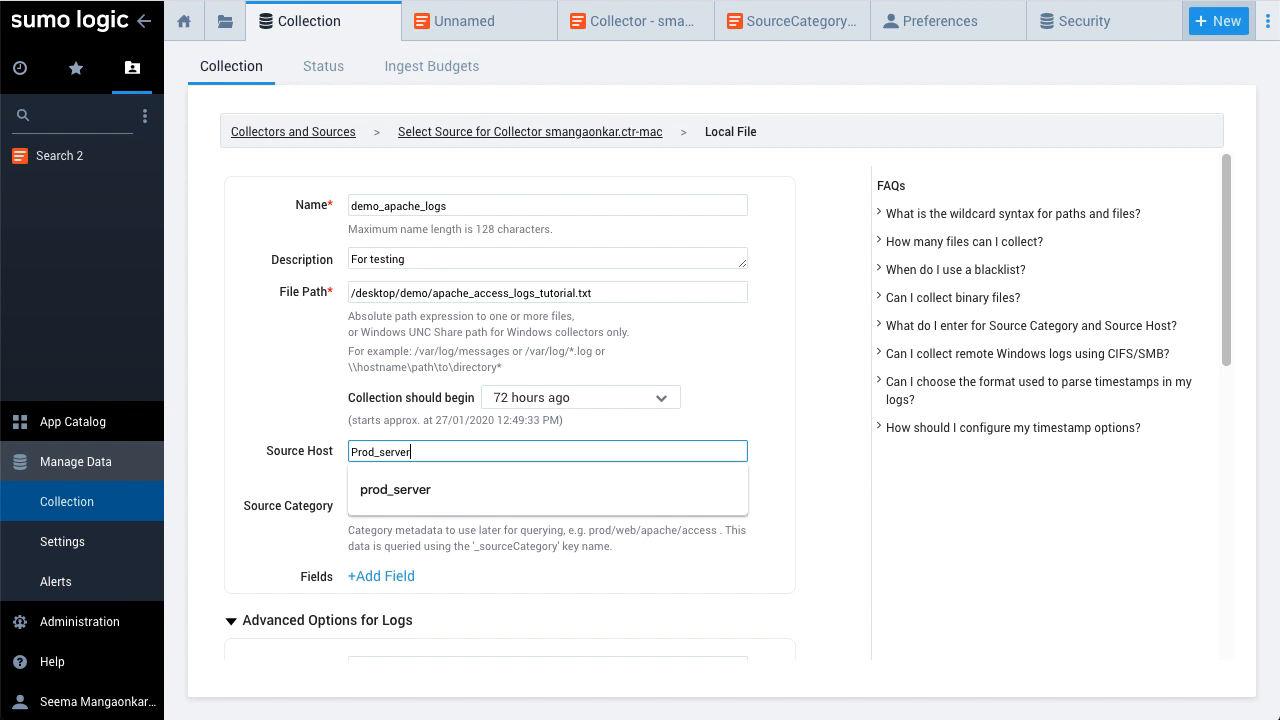
pyautogui.click(396, 488)
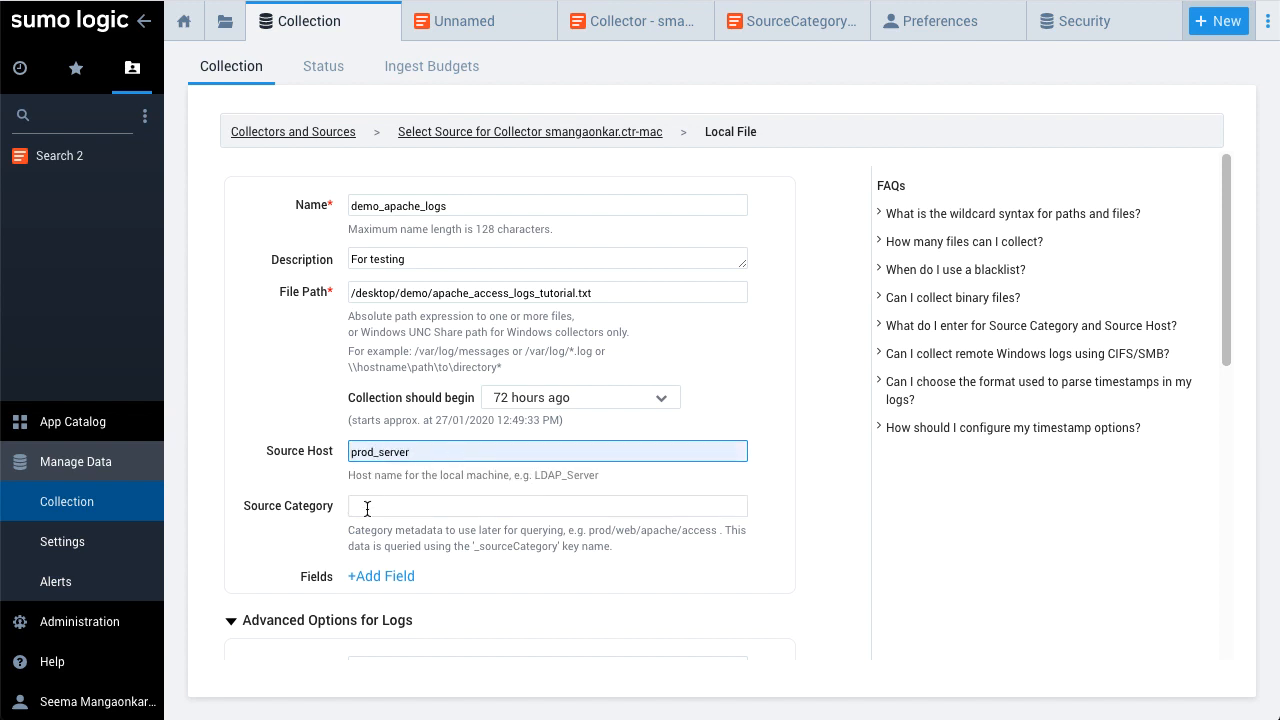
pyautogui.click(548, 504)
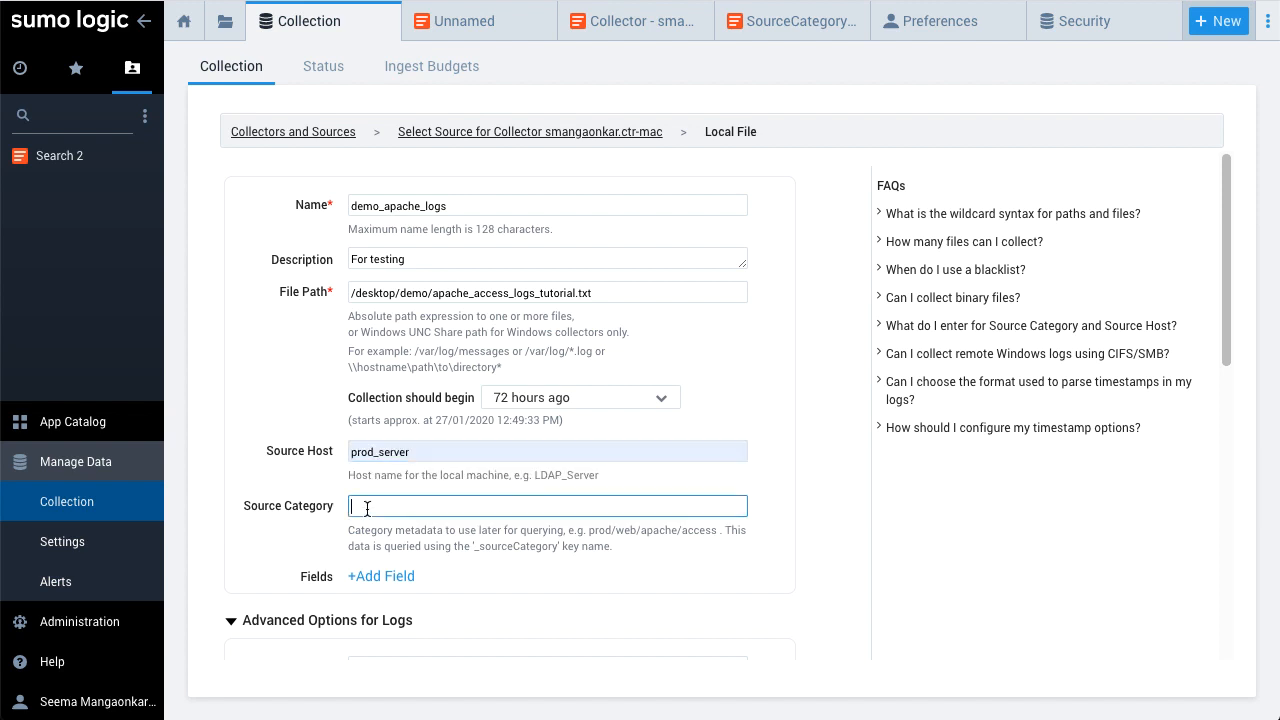
pyautogui.write('prod/apache/access')
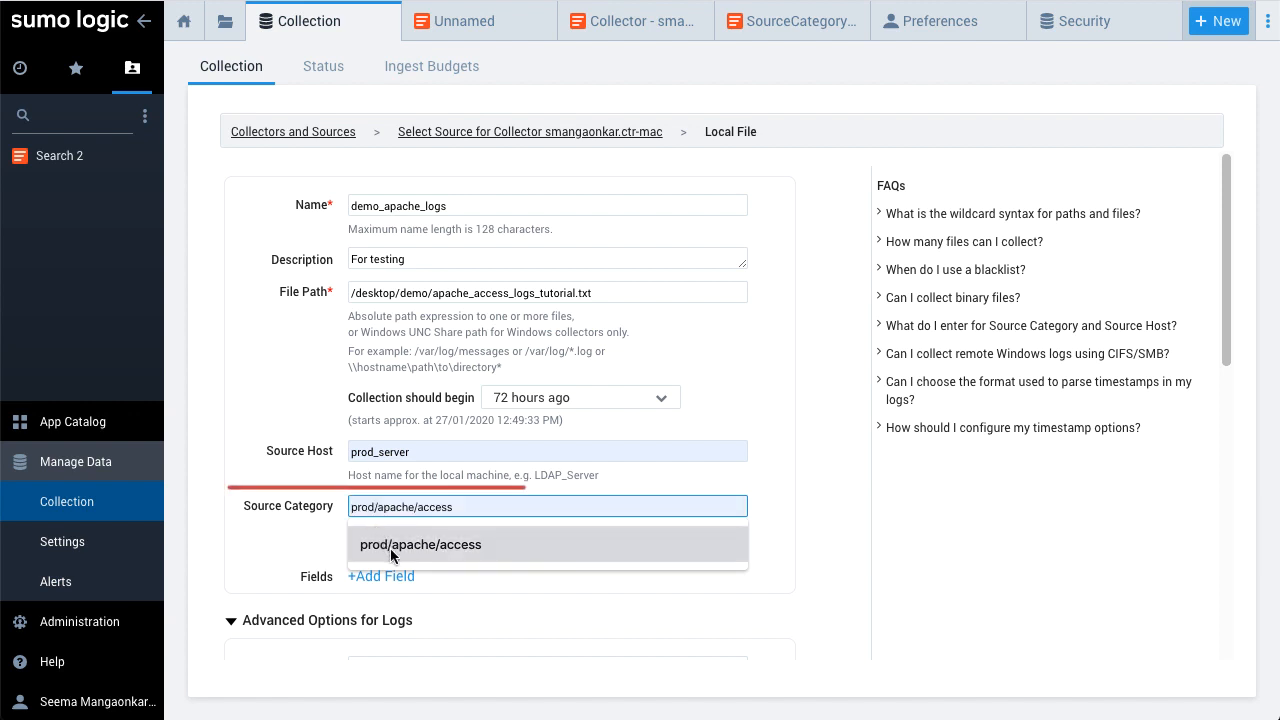
pyautogui.click(420, 544)
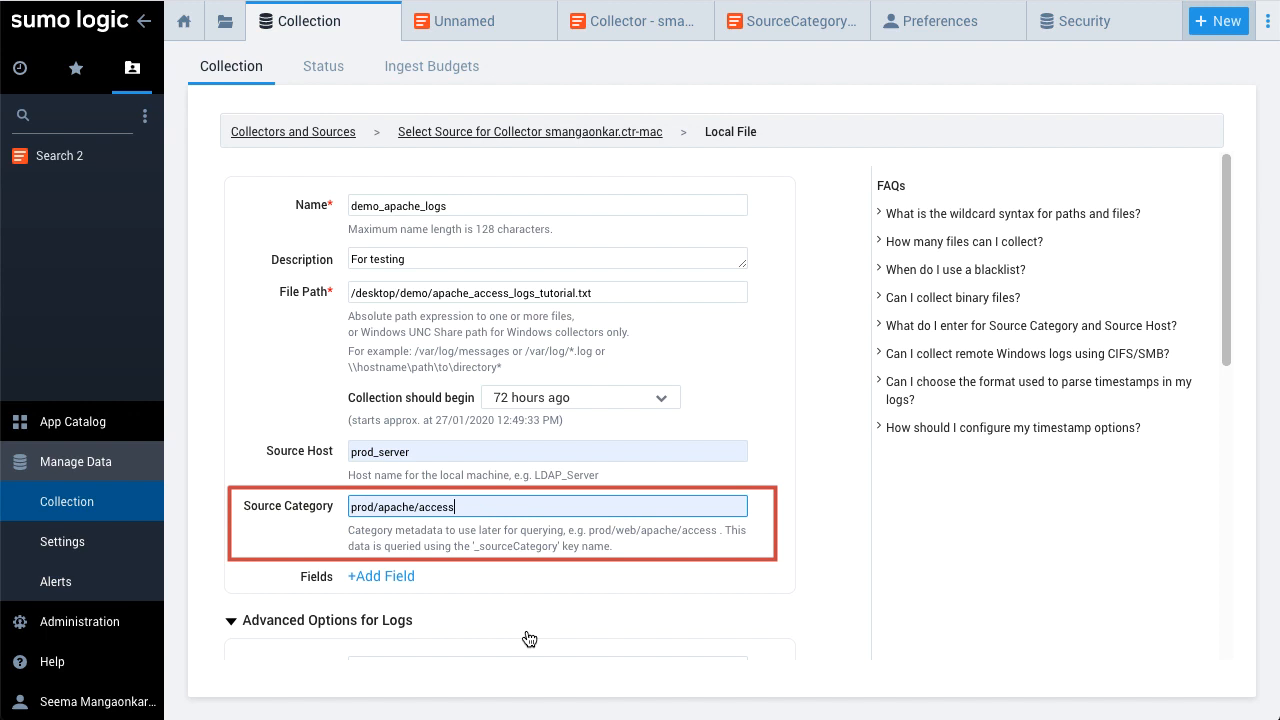
# Step: Save demo_apache_logs and return to the collectors and sources list
pyautogui.scroll(-3)
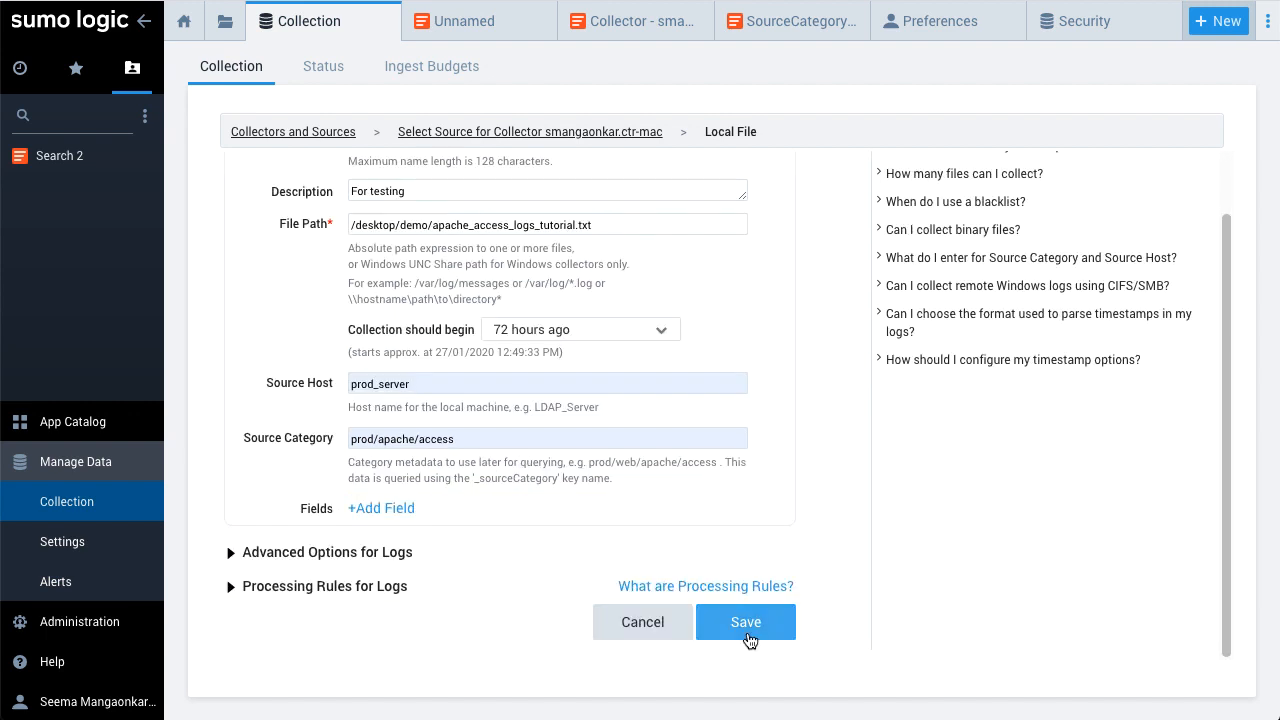
pyautogui.click(744, 620)
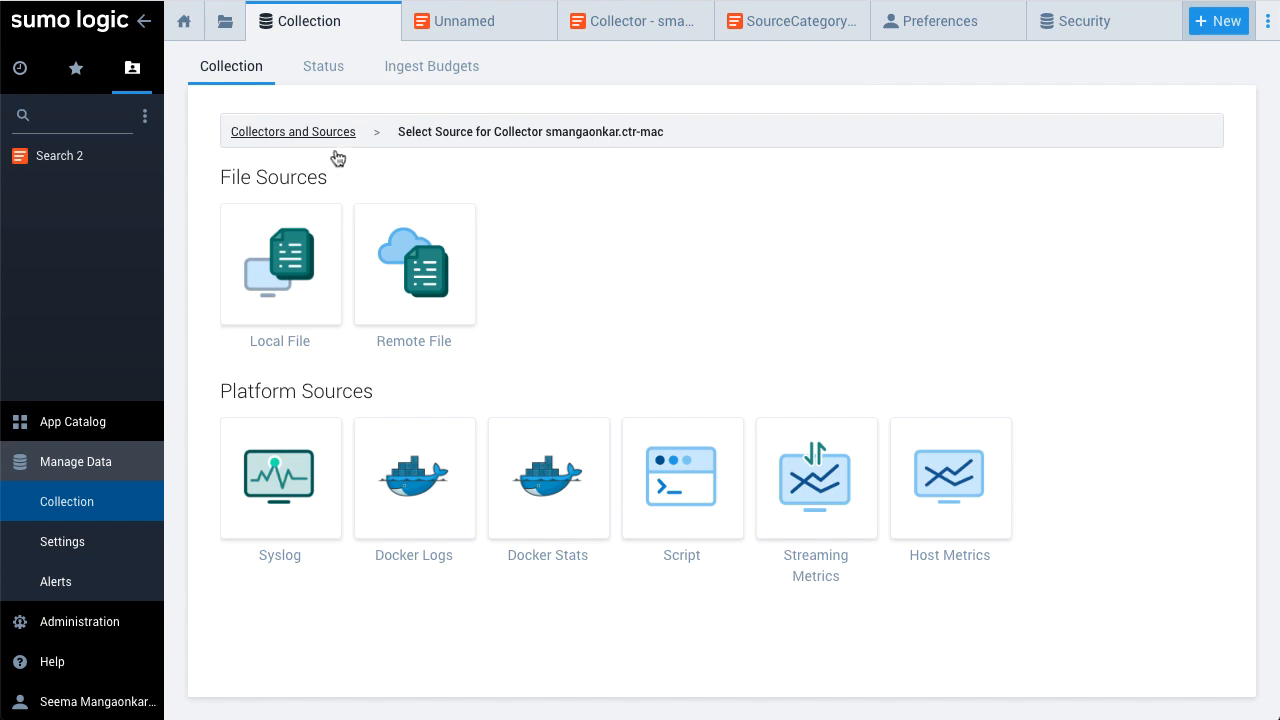
pyautogui.click(292, 132)
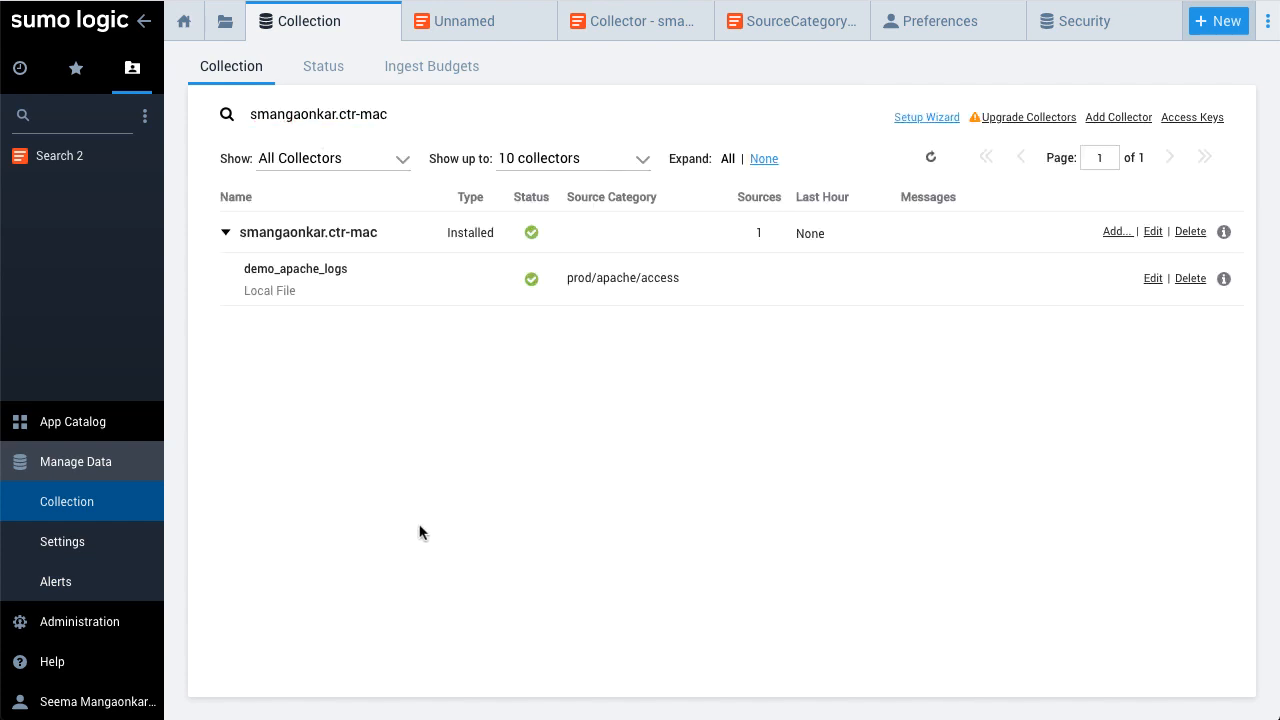
pyautogui.moveTo(592, 280)
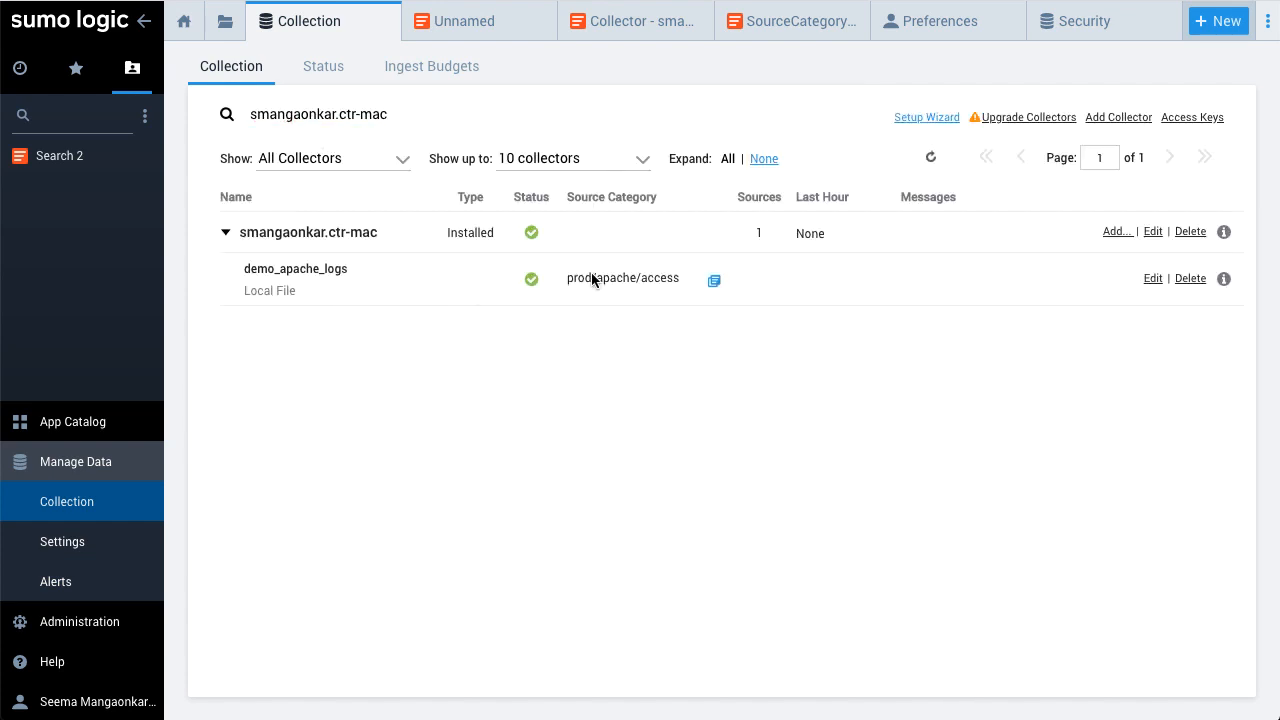
pyautogui.moveTo(640, 312)
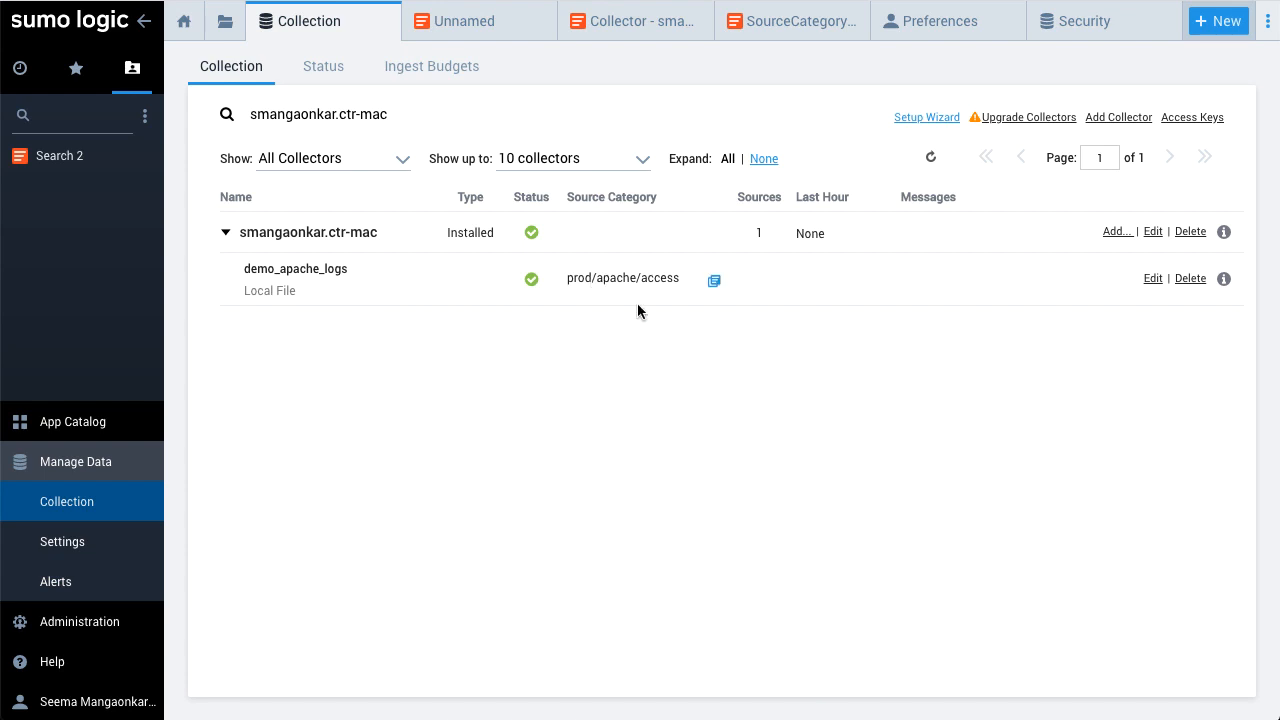
pyautogui.moveTo(716, 286)
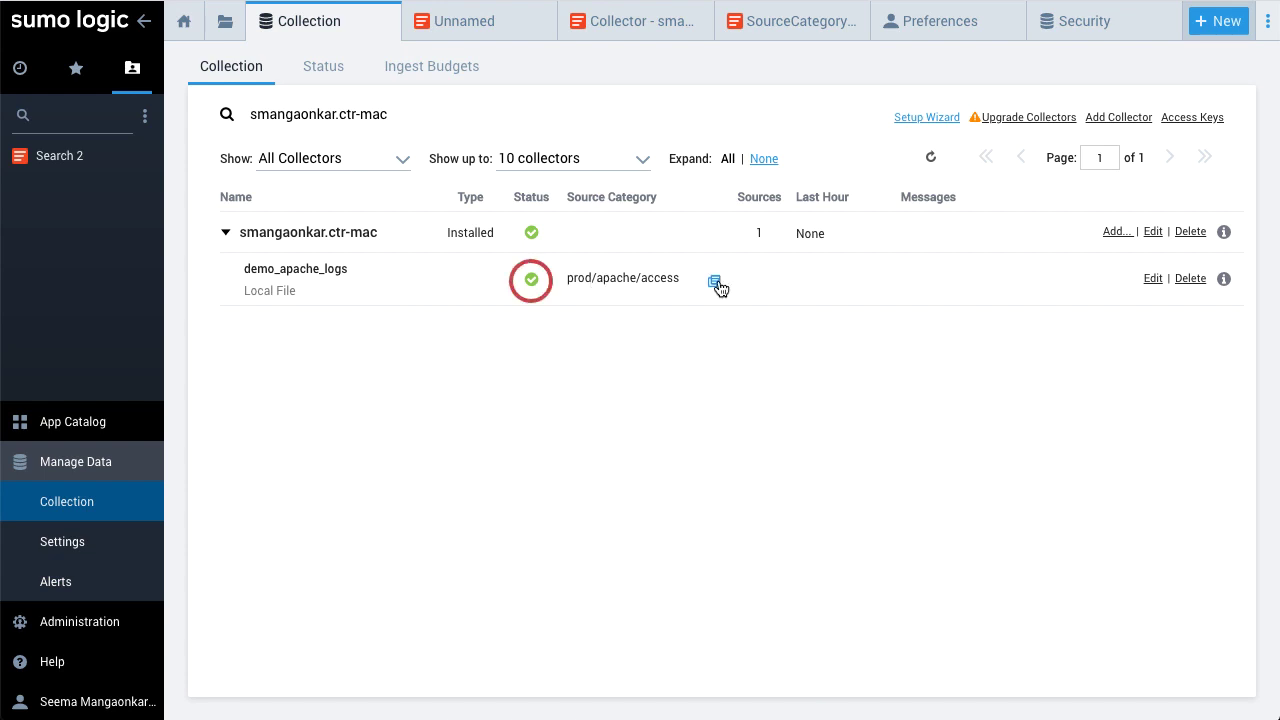
pyautogui.moveTo(716, 280)
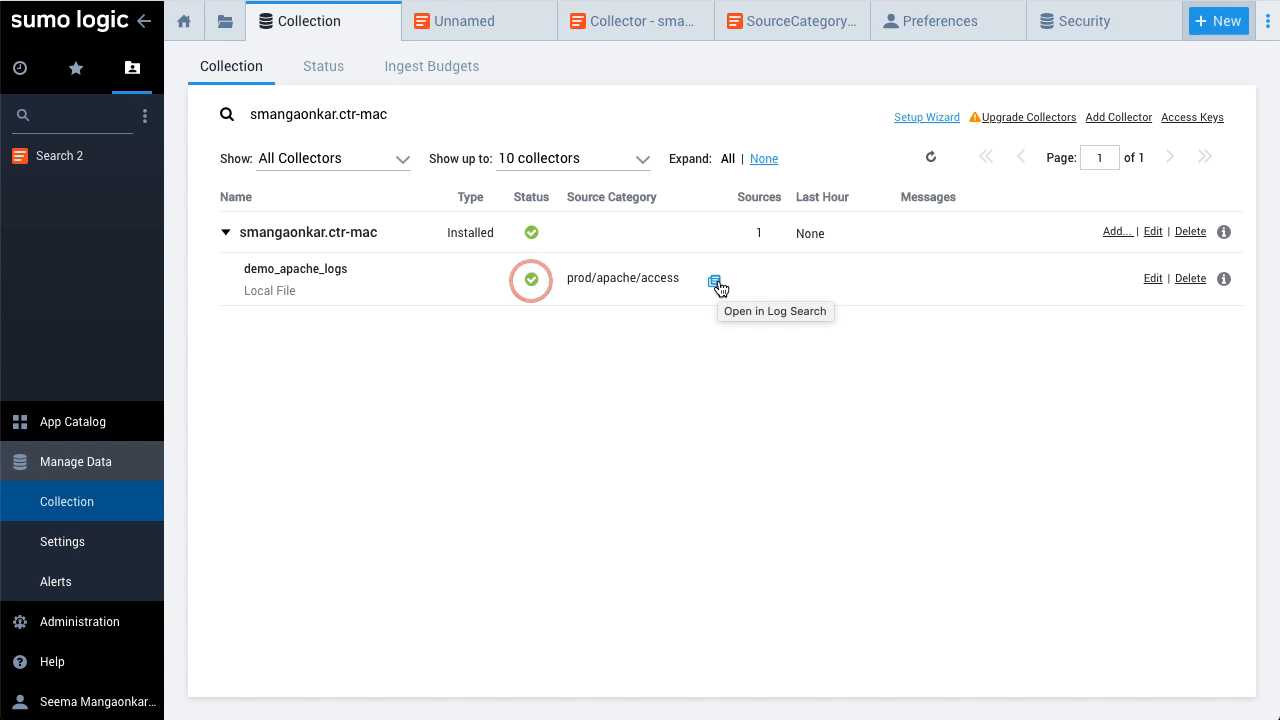
pyautogui.moveTo(718, 284)
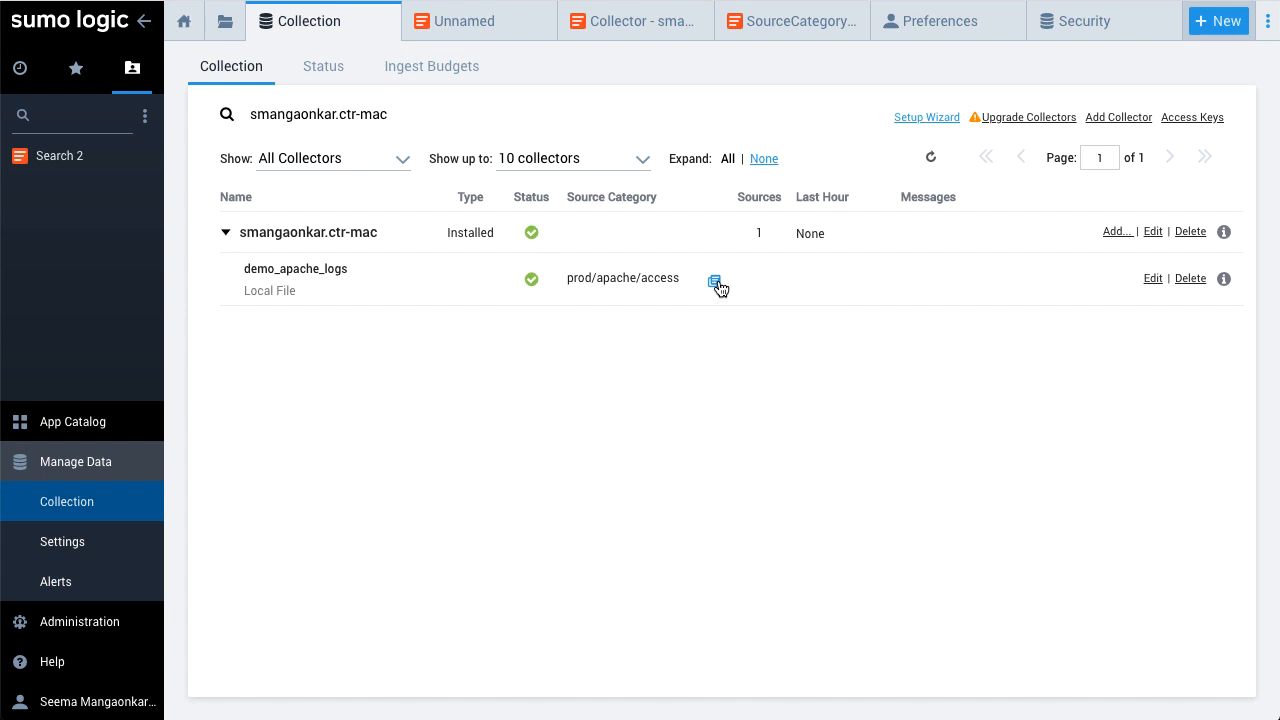
# Step: Search the new source's logs in Log Search over the Last 24 Hours, returning no results
pyautogui.click(716, 280)
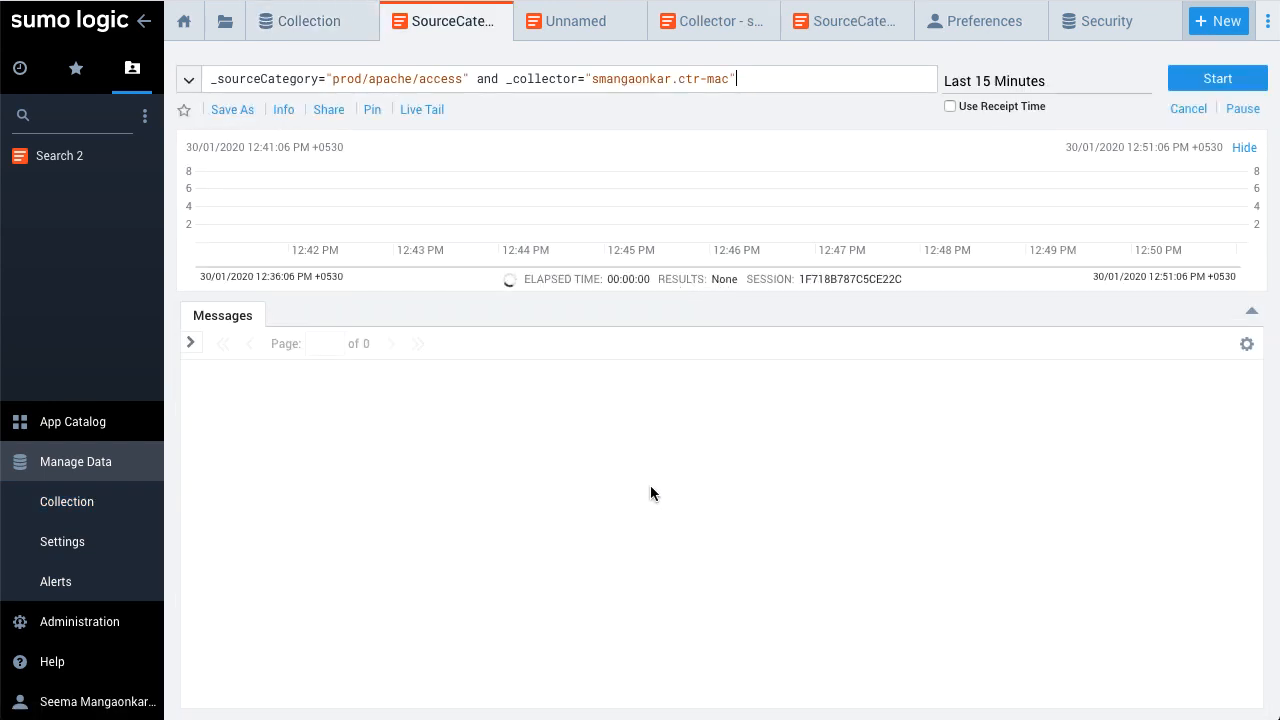
pyautogui.click(1216, 78)
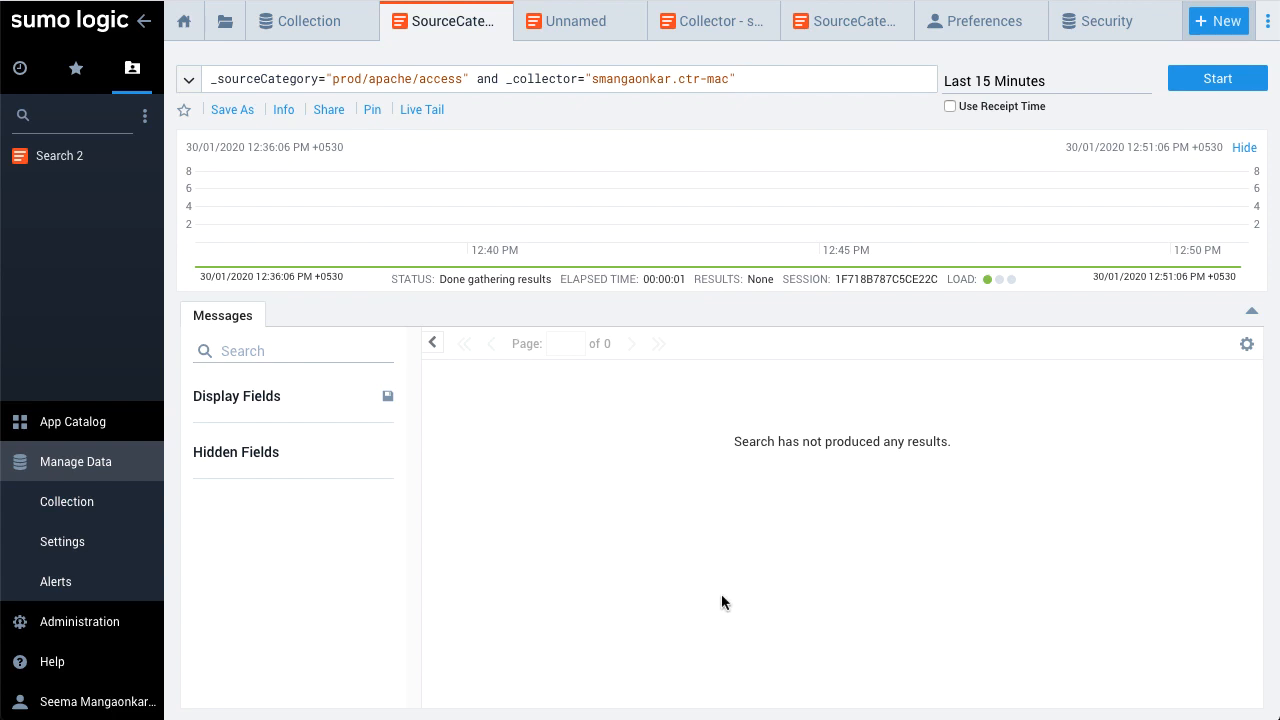
pyautogui.click(1000, 80)
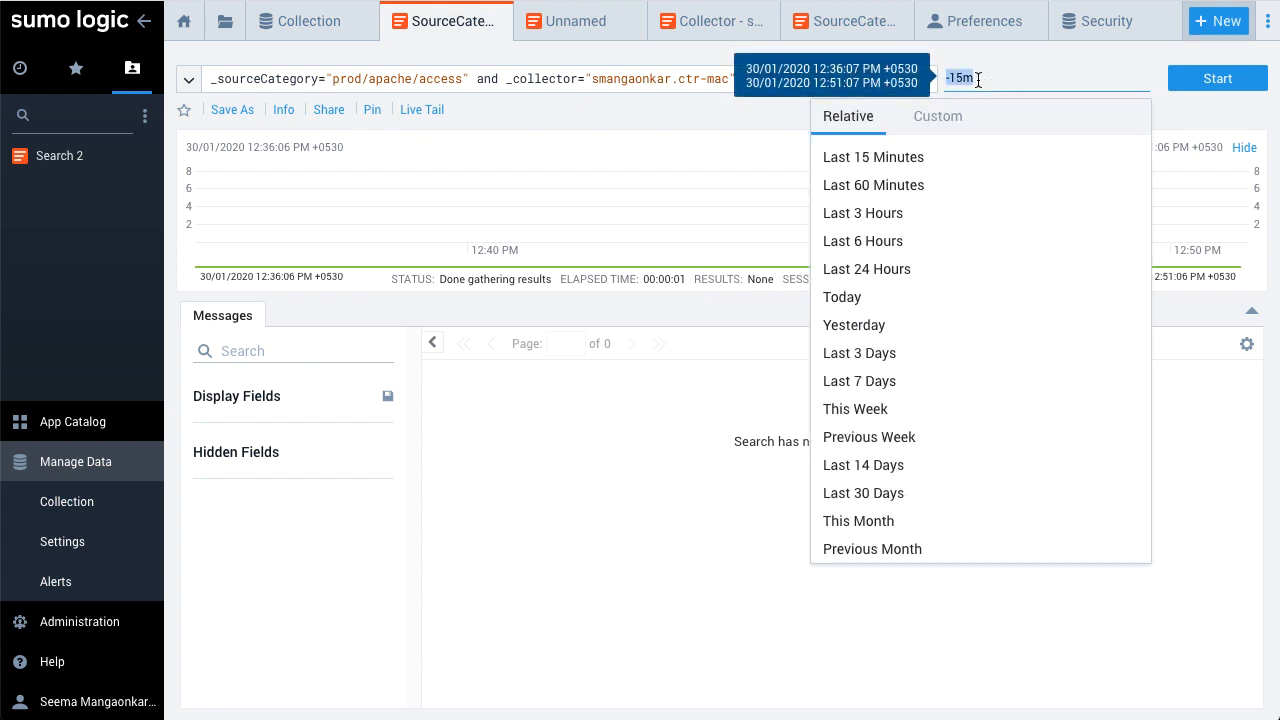
pyautogui.moveTo(866, 268)
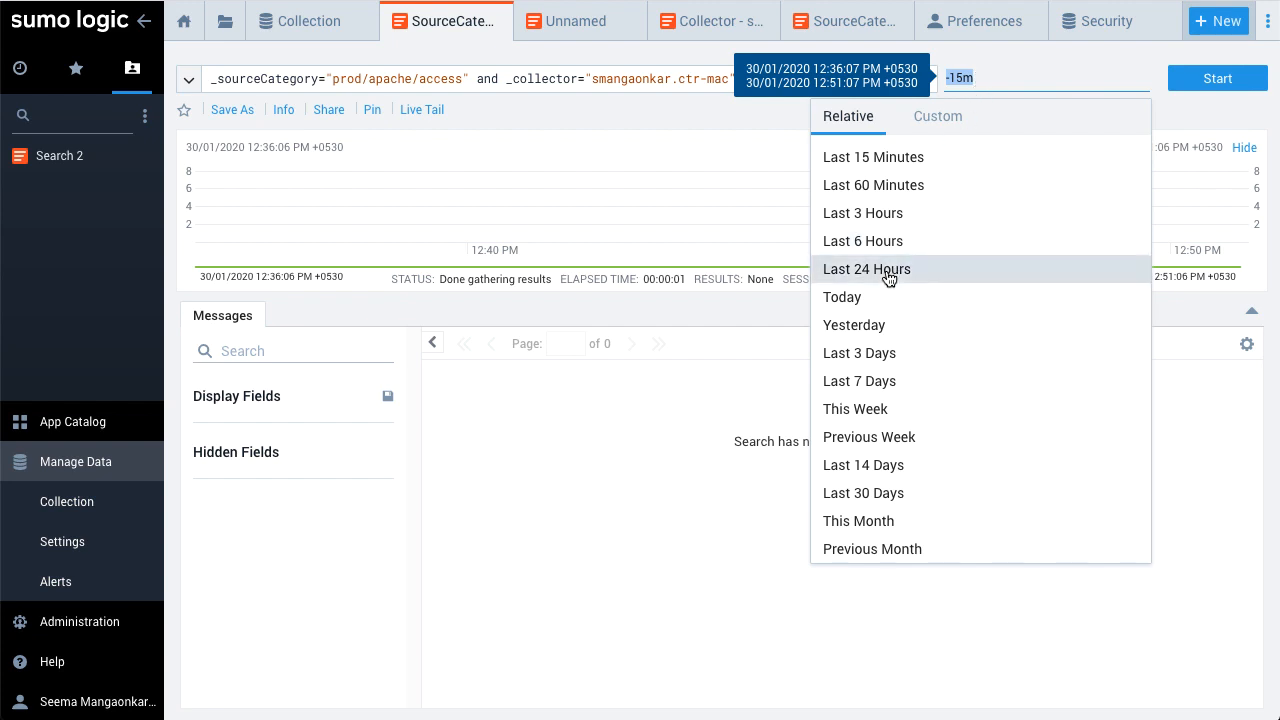
pyautogui.click(866, 268)
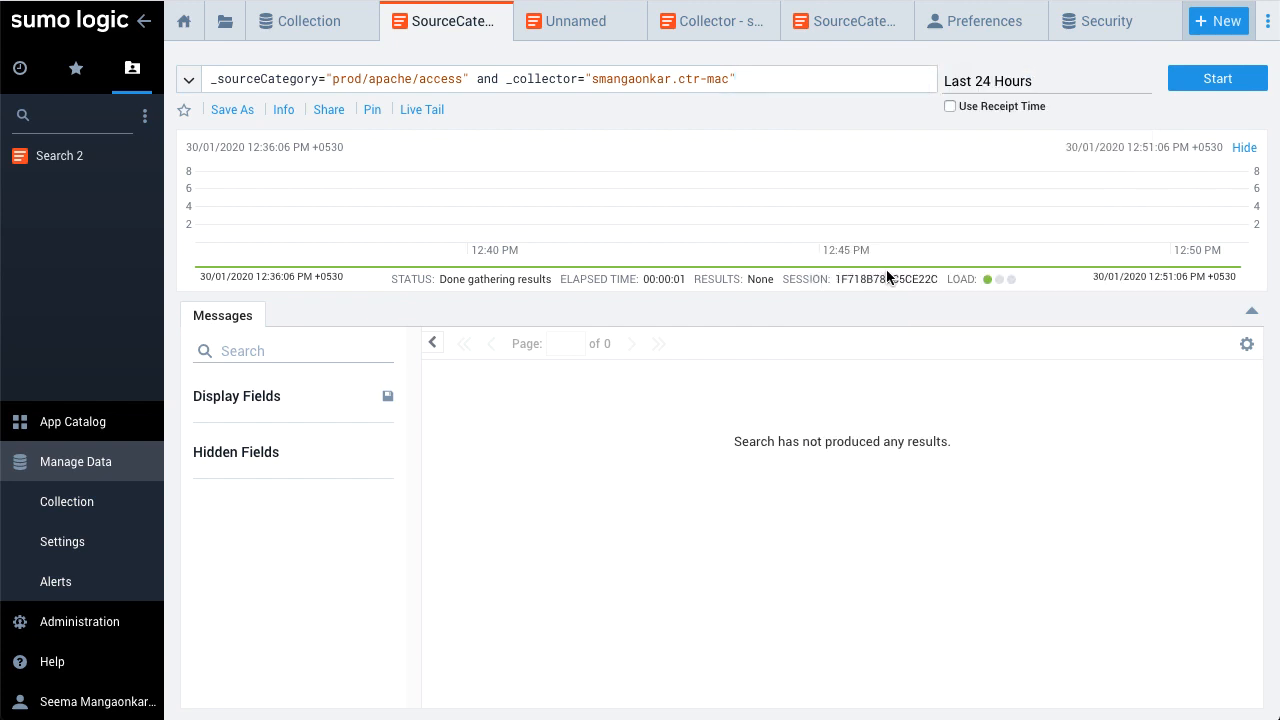
pyautogui.moveTo(1218, 78)
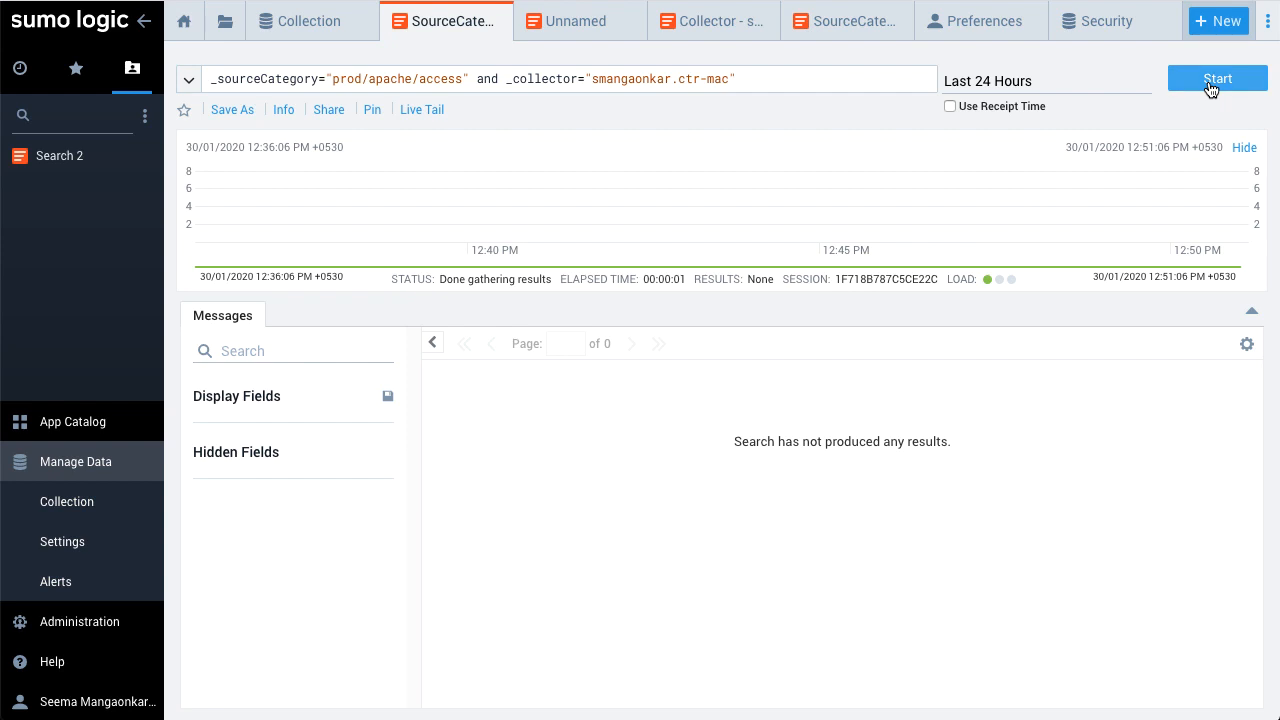
pyautogui.click(1216, 78)
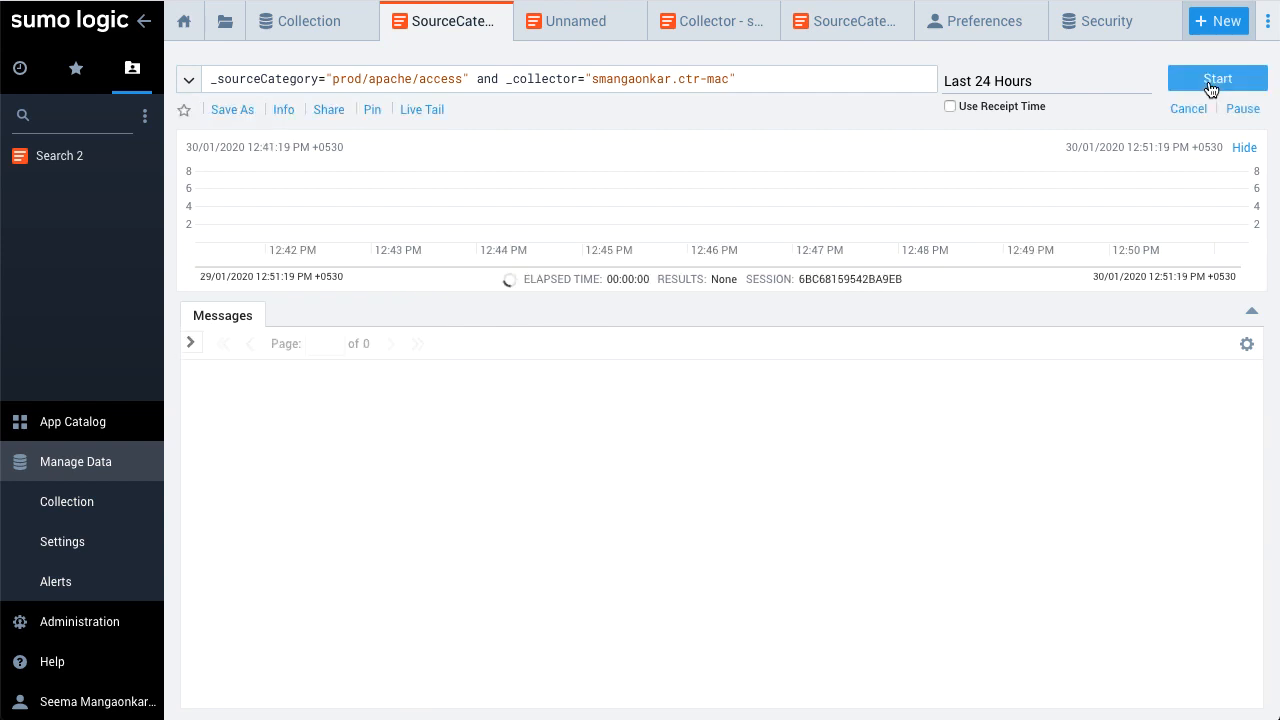
pyautogui.click(1216, 78)
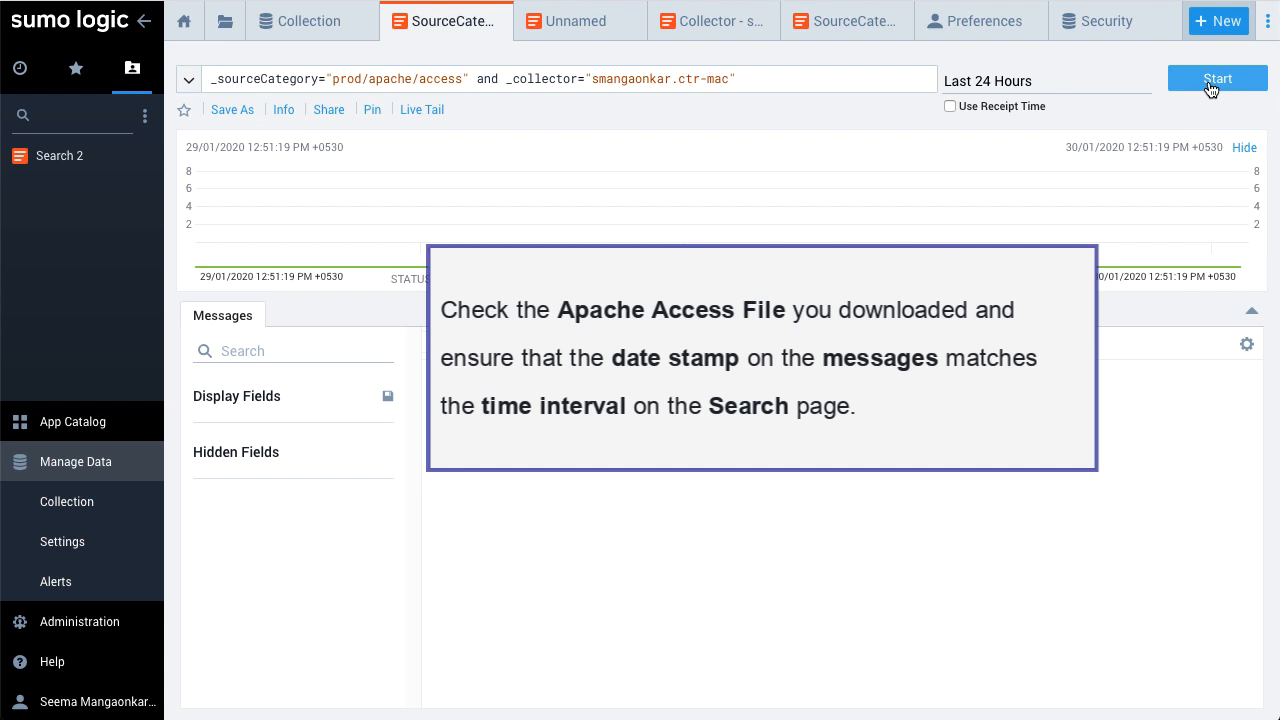
pyautogui.click(1216, 78)
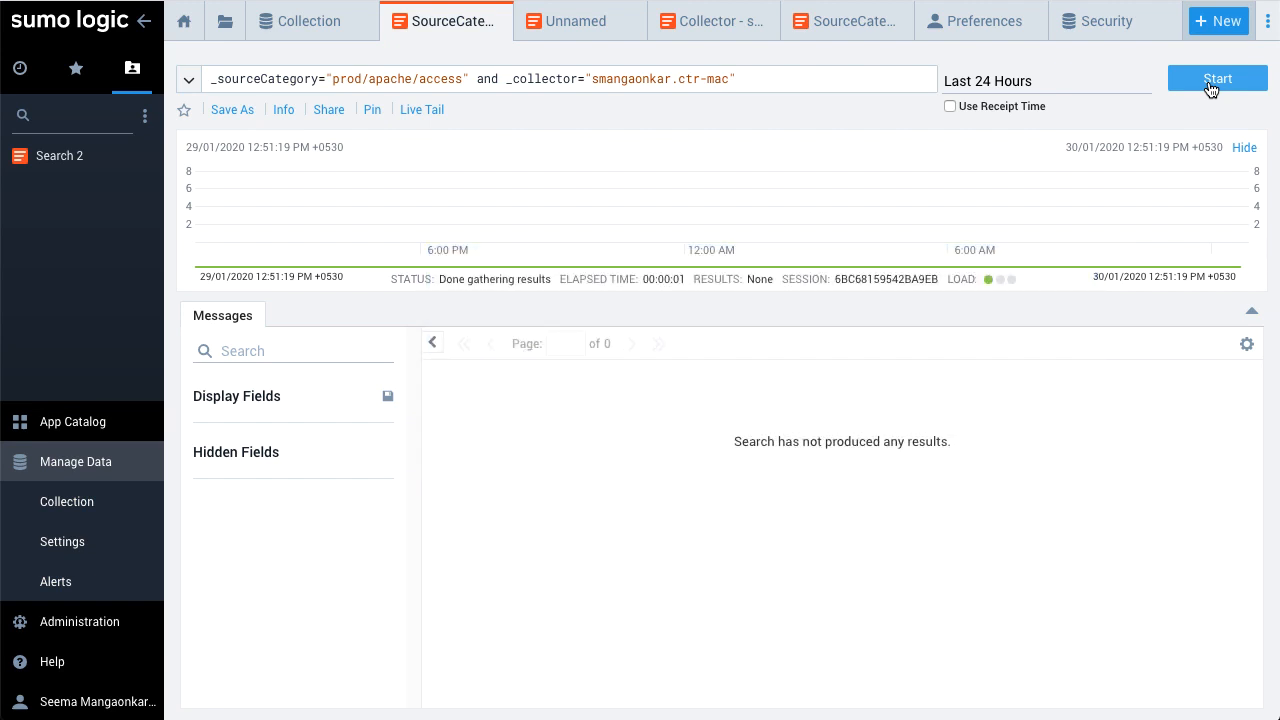
pyautogui.moveTo(1098, 496)
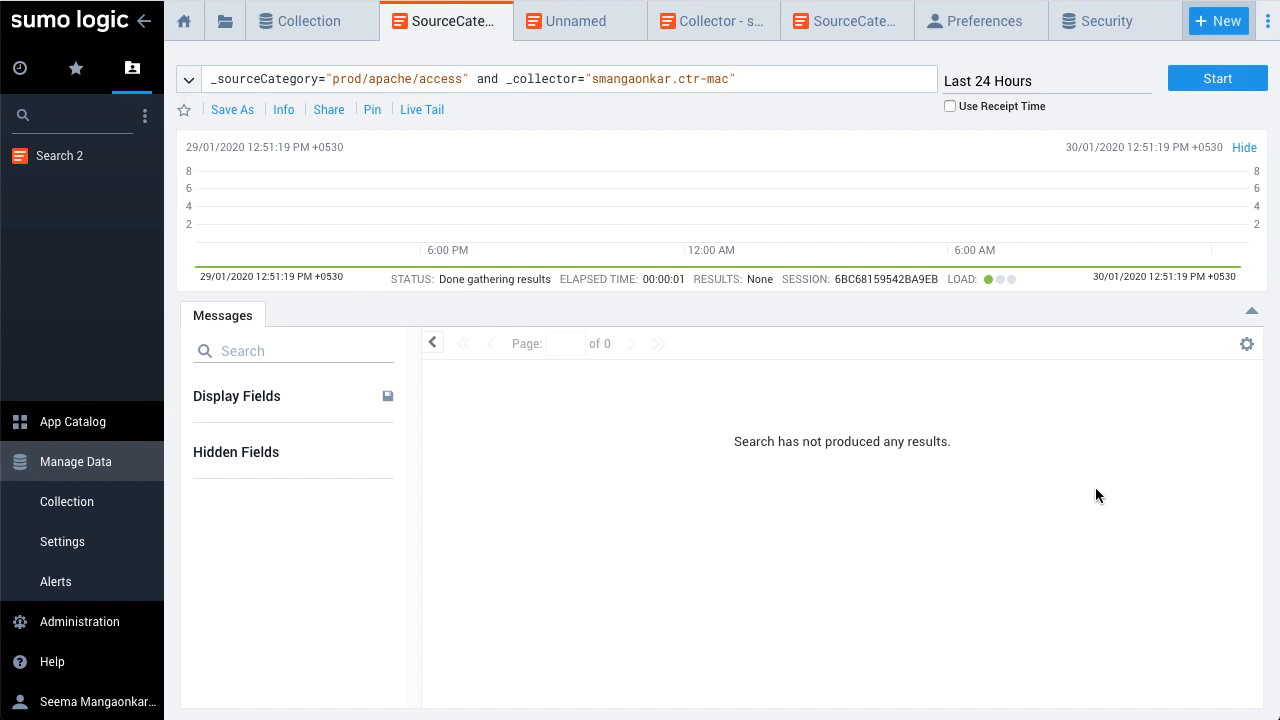